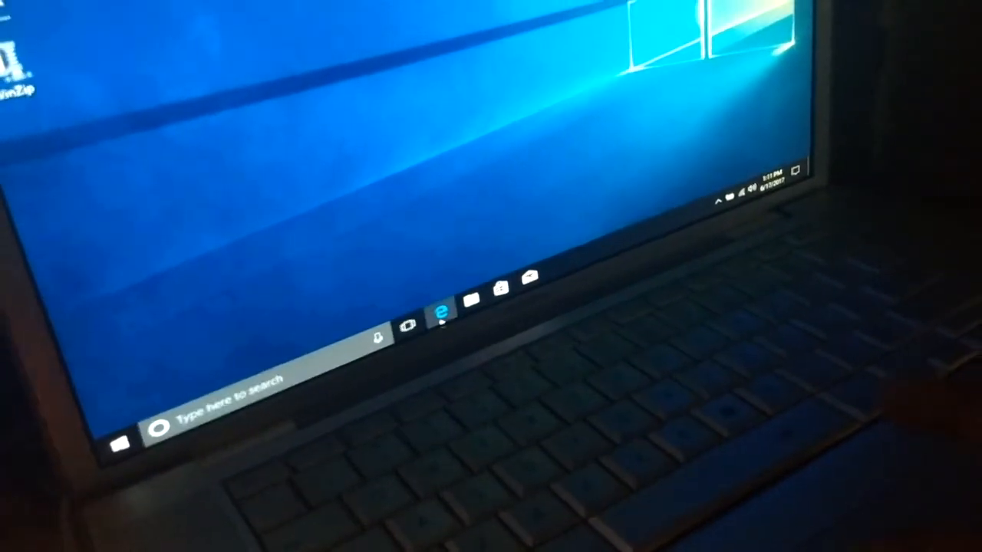
Launch Edge from the taskbar and load youtube.com from the address suggestion
{"action": "left_click", "coordinate": [439, 310]}
{"action": "type", "text": "you"}
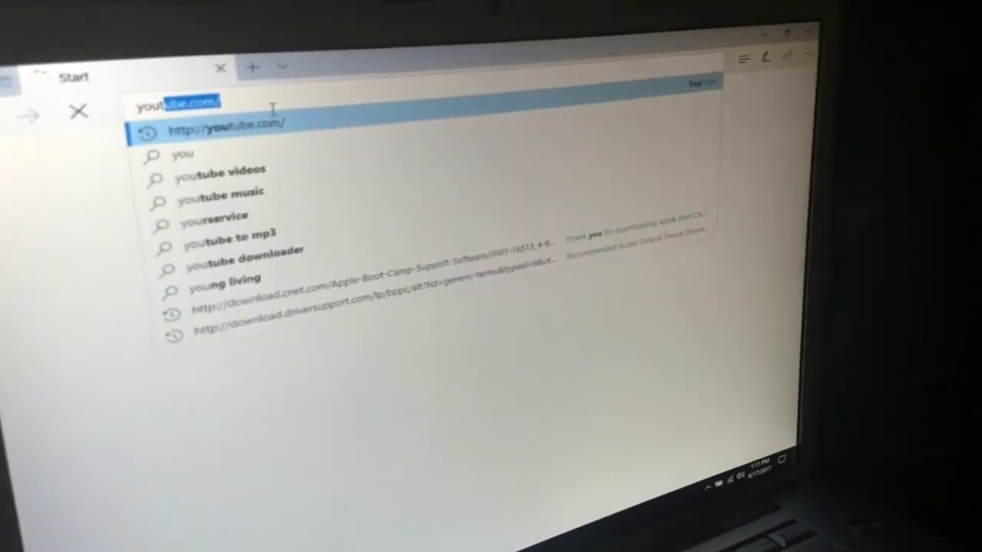
{"action": "left_click", "coordinate": [227, 122]}
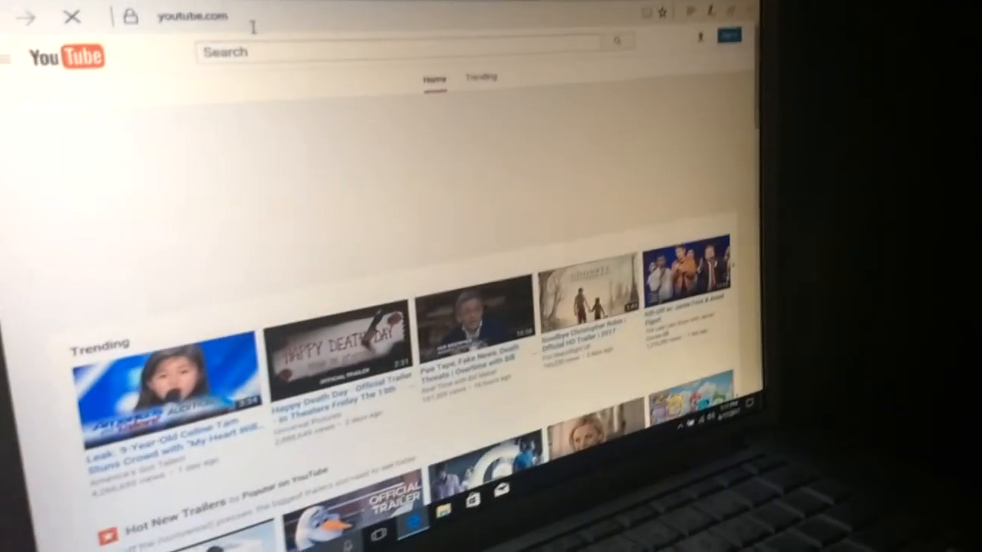